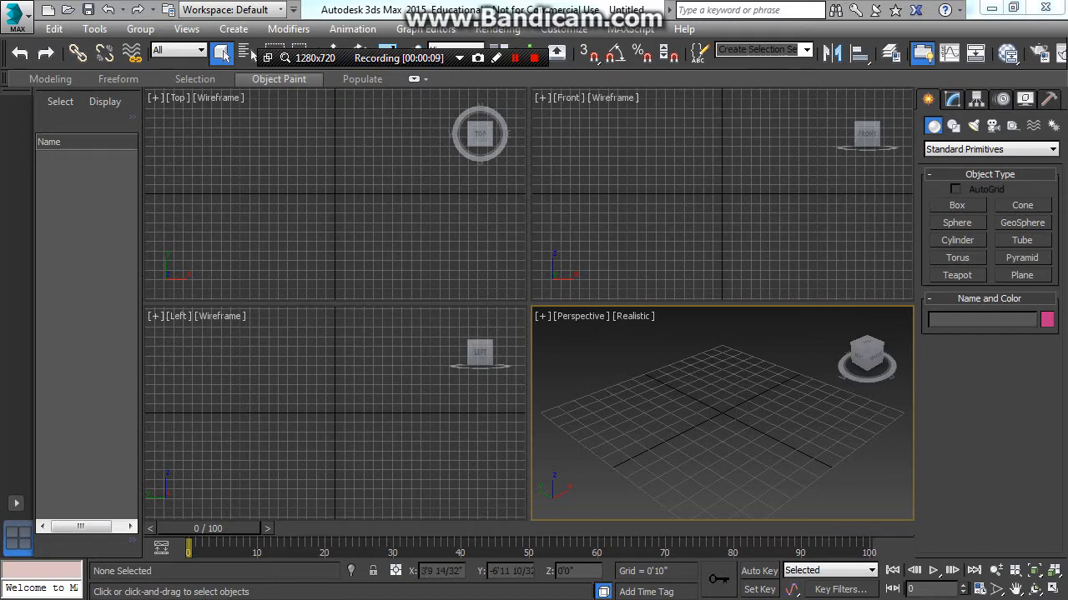
Draw a Box primitive in the Top view and raise its length, width and height segment counts
click(957, 206)
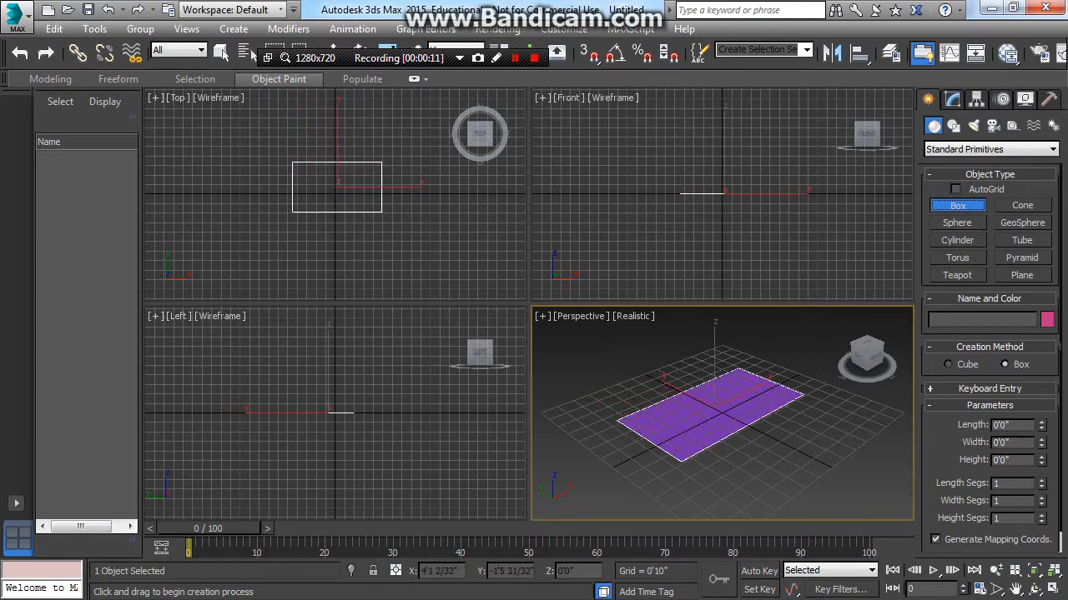
drag(709, 409, 709, 334)
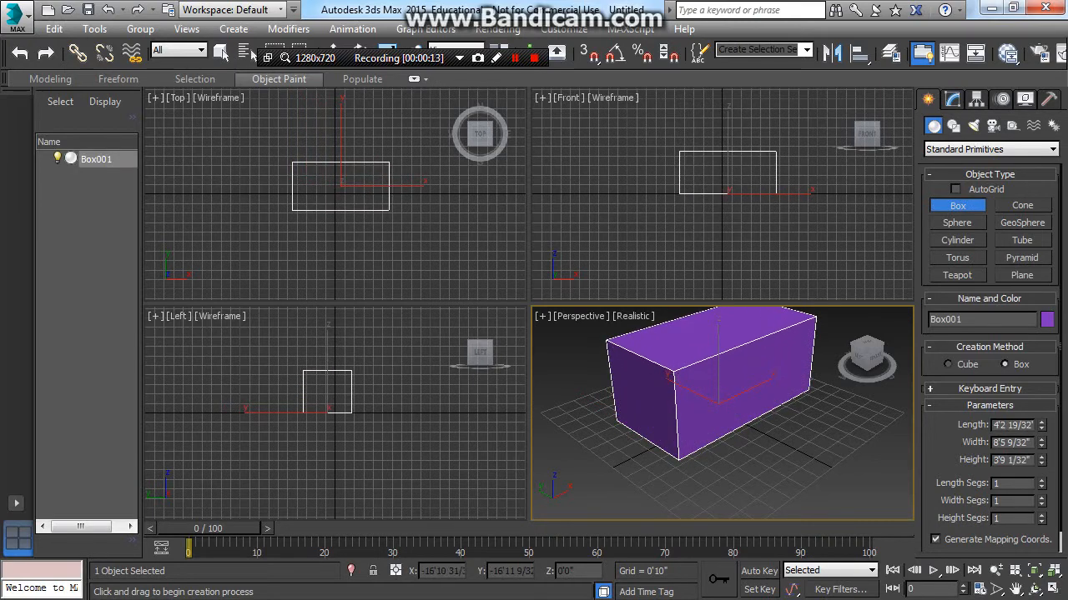
click(1041, 480)
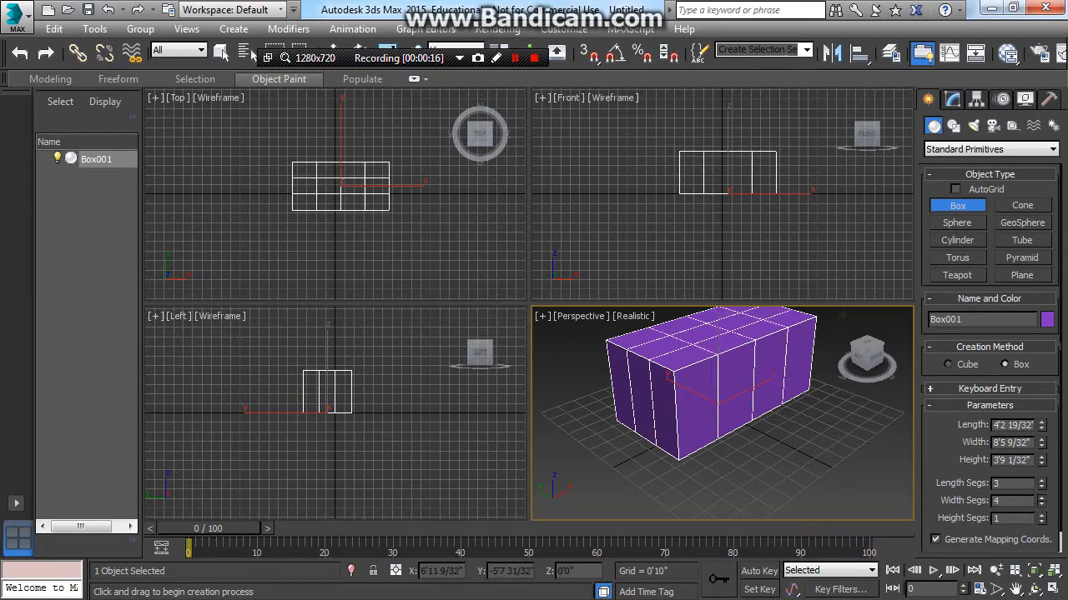
click(1041, 497)
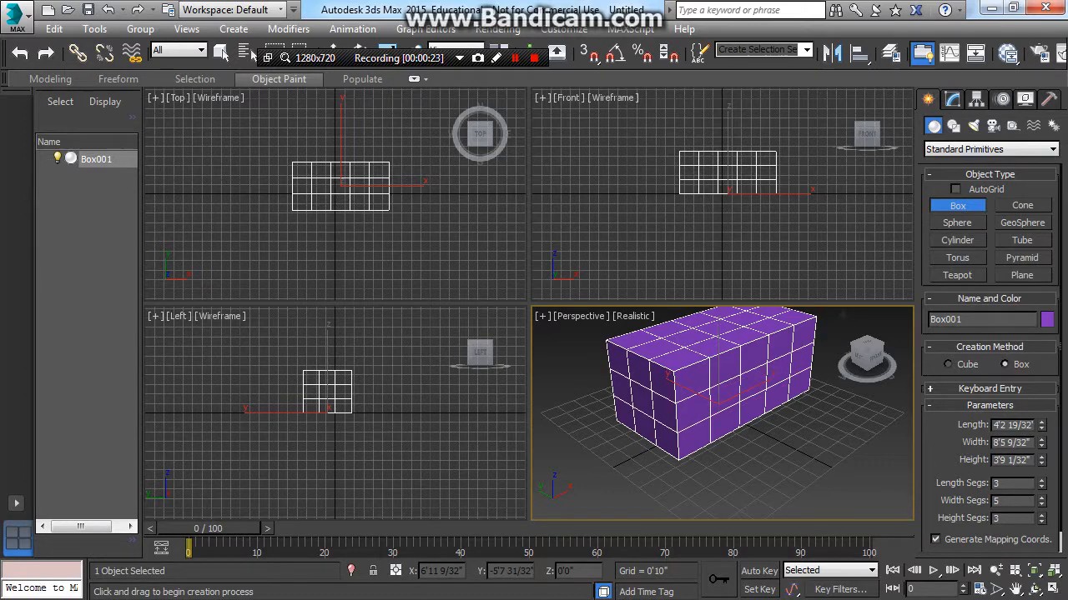
Smooth the box with MeshSmooth and collapse the whole stack into one editable poly
click(220, 53)
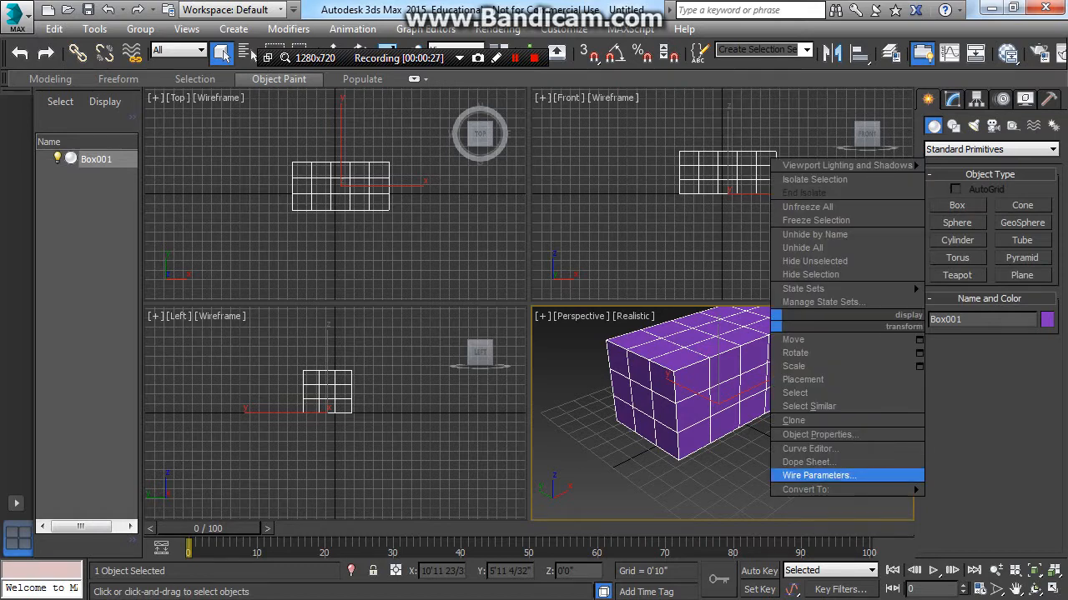
click(804, 490)
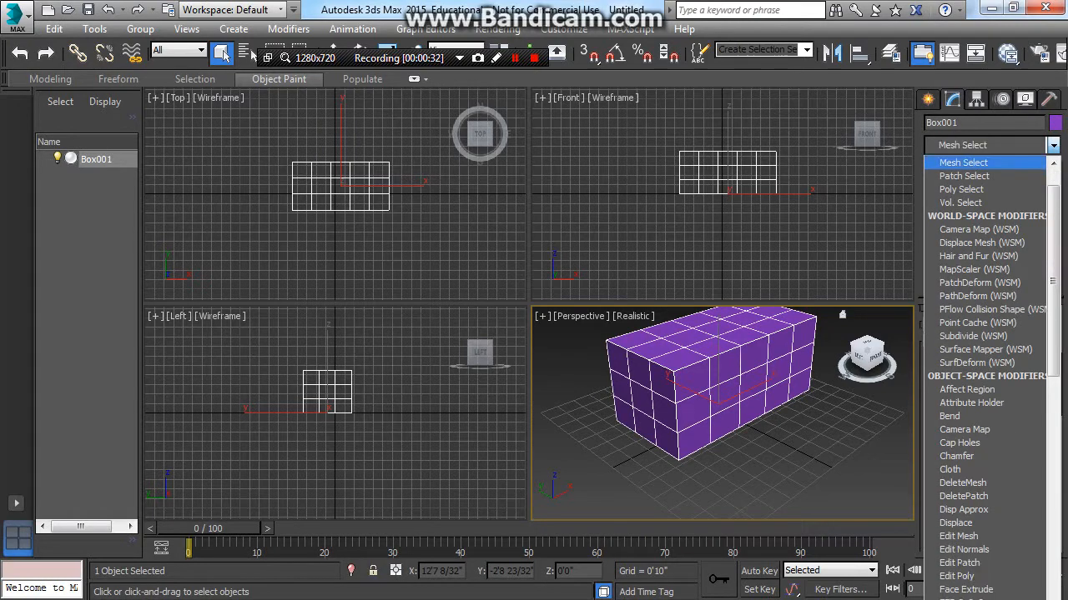
click(966, 167)
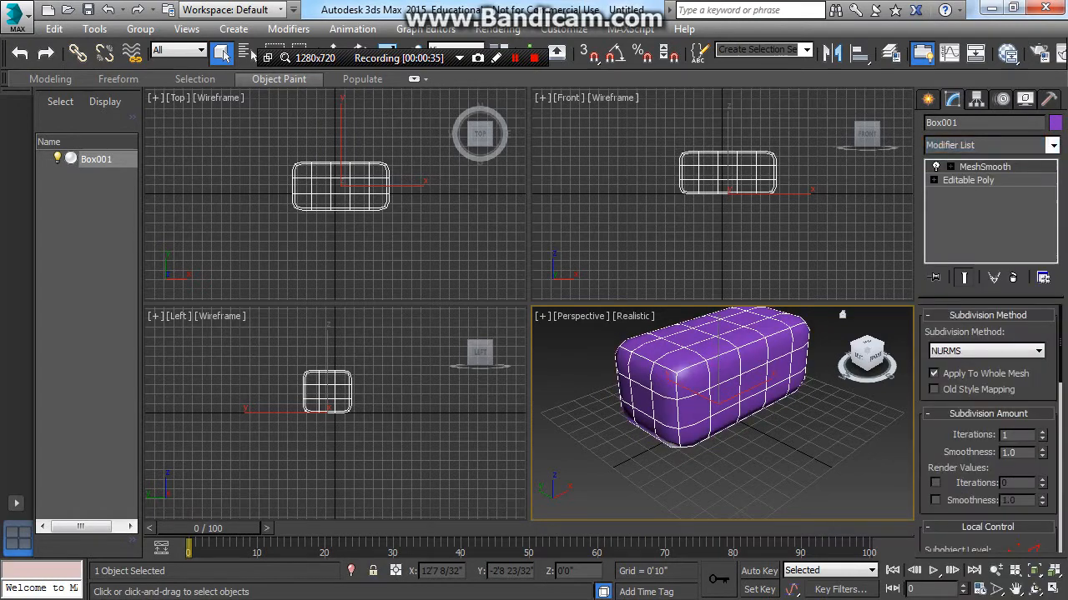
right_click(984, 167)
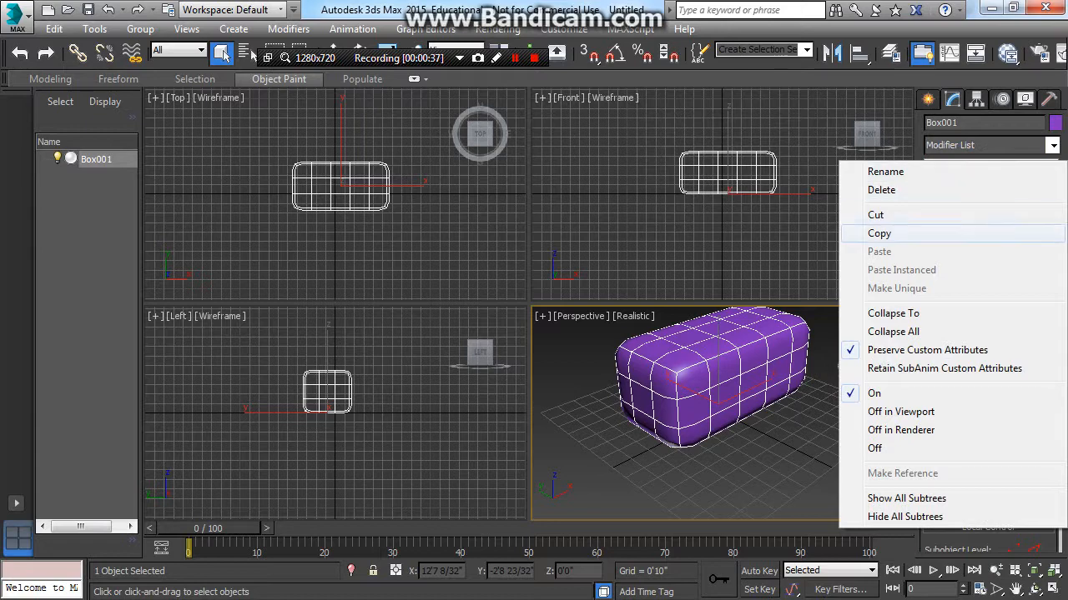
click(892, 331)
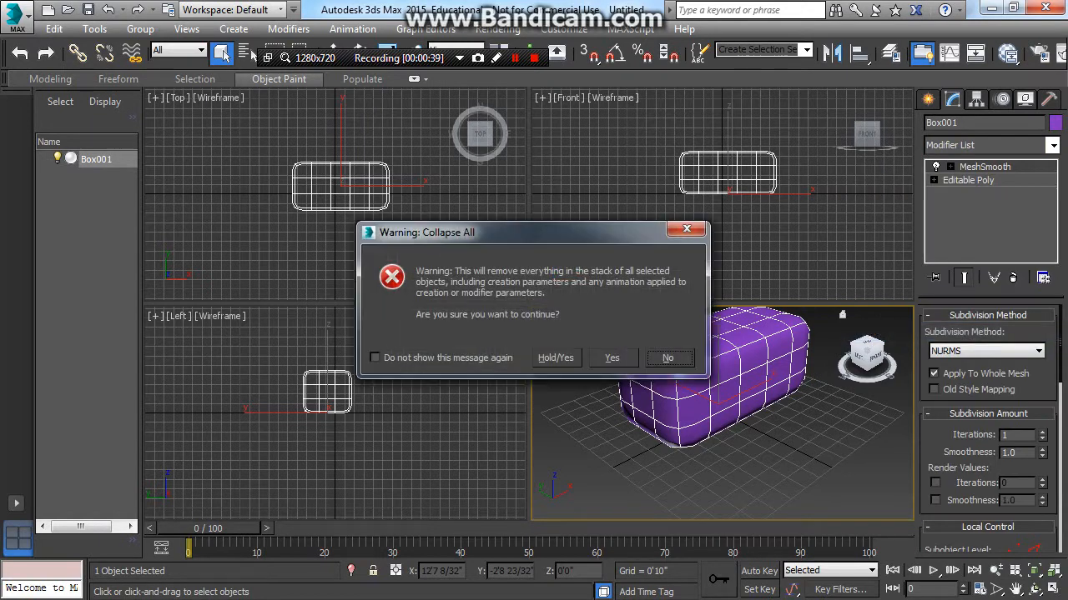
click(610, 356)
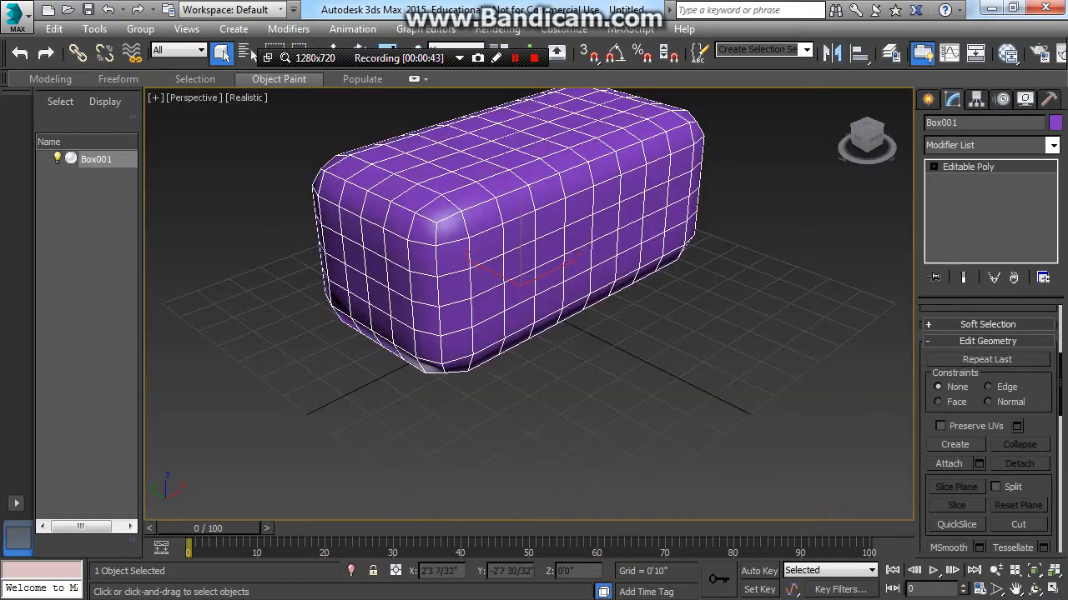
Activate QuickSlice on the smoothed box and expand the Editable Poly sub-object levels
drag(517, 251, 517, 208)
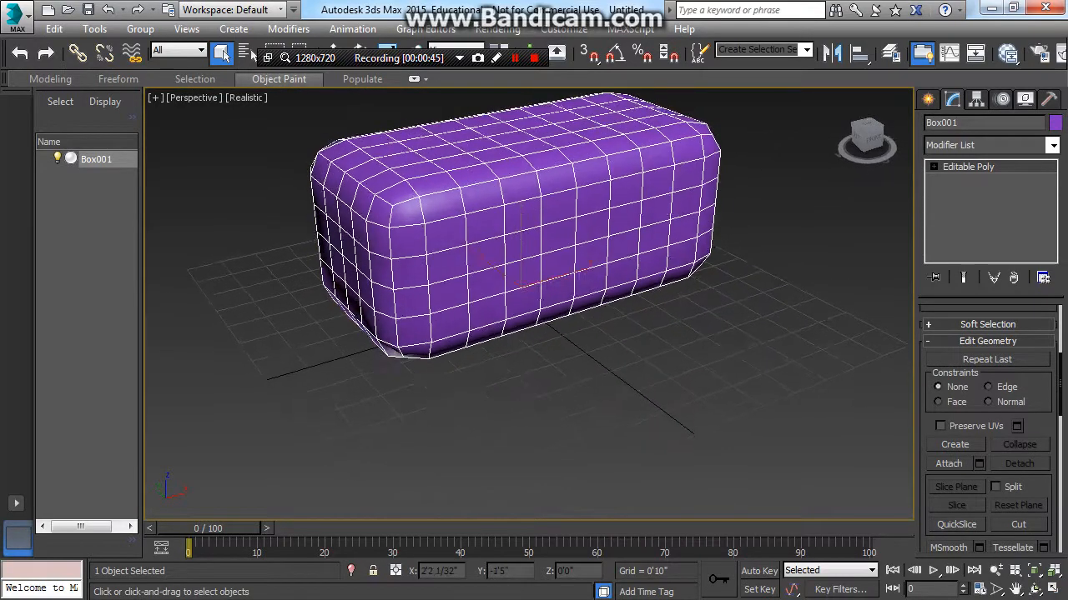
drag(501, 233, 600, 300)
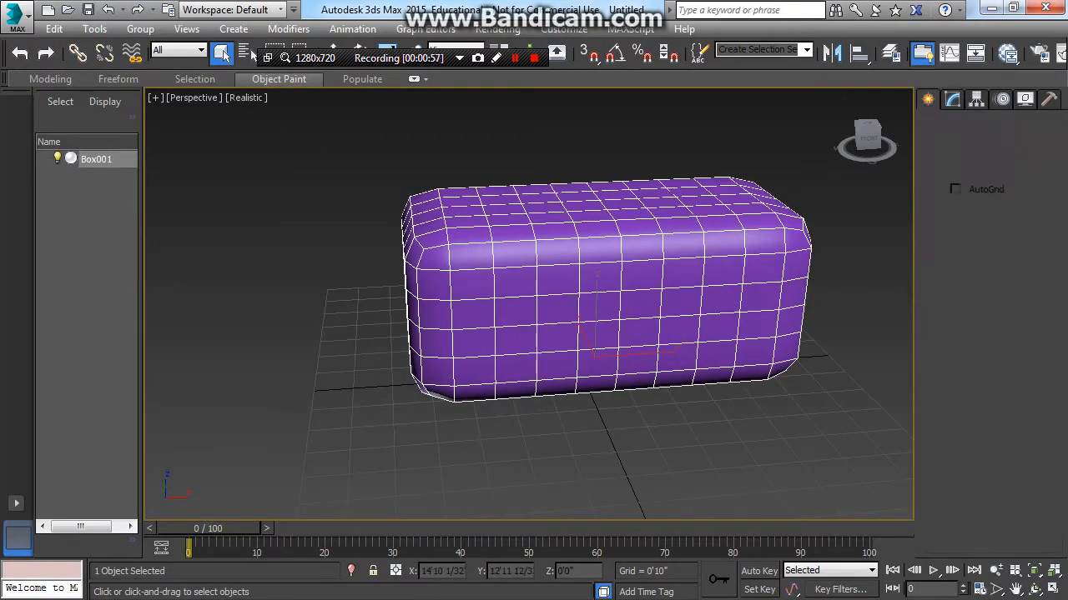
click(934, 100)
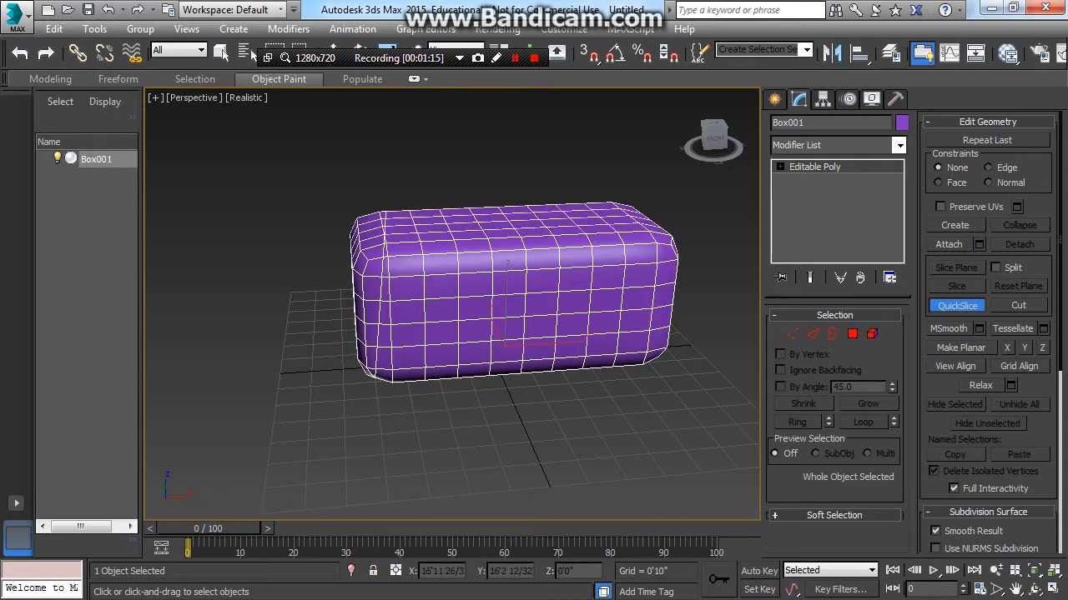
click(788, 167)
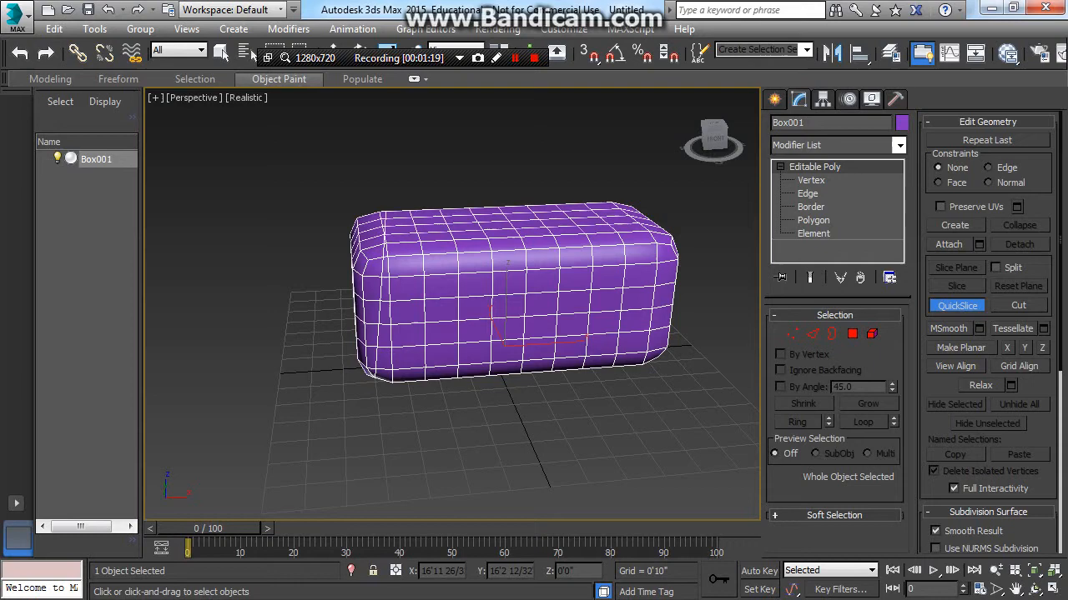
QuickSlice the box at Polygon level, select the end slice's faces and start Detach
click(814, 220)
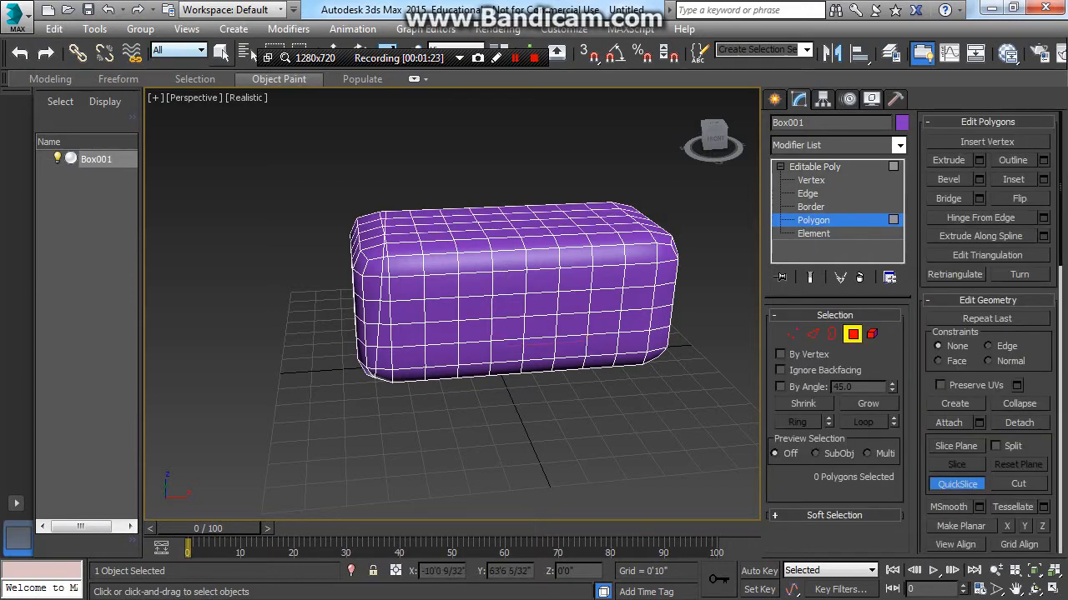
click(277, 78)
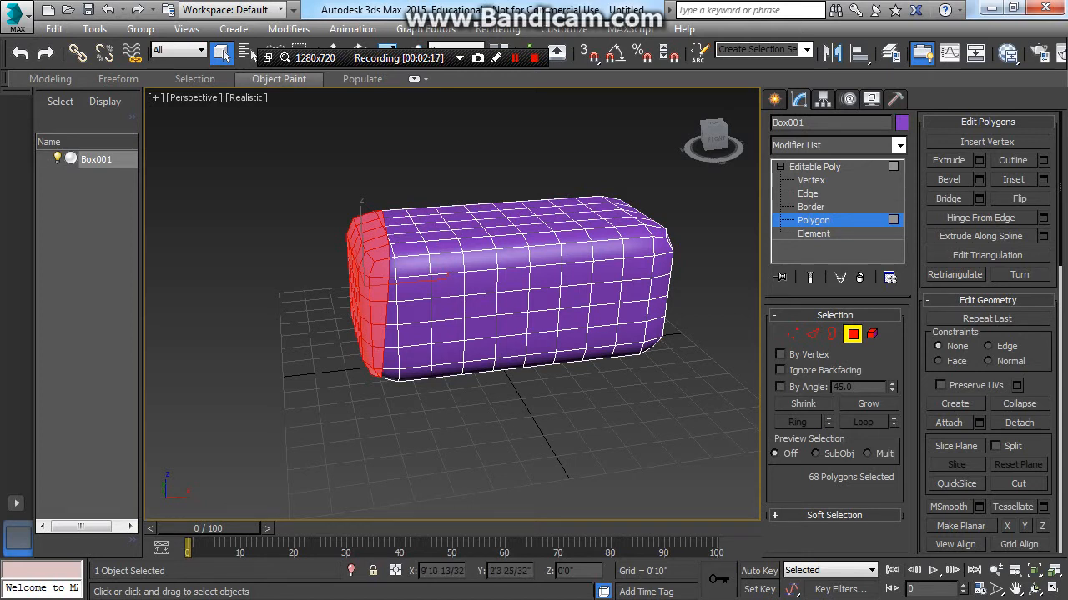
click(1017, 422)
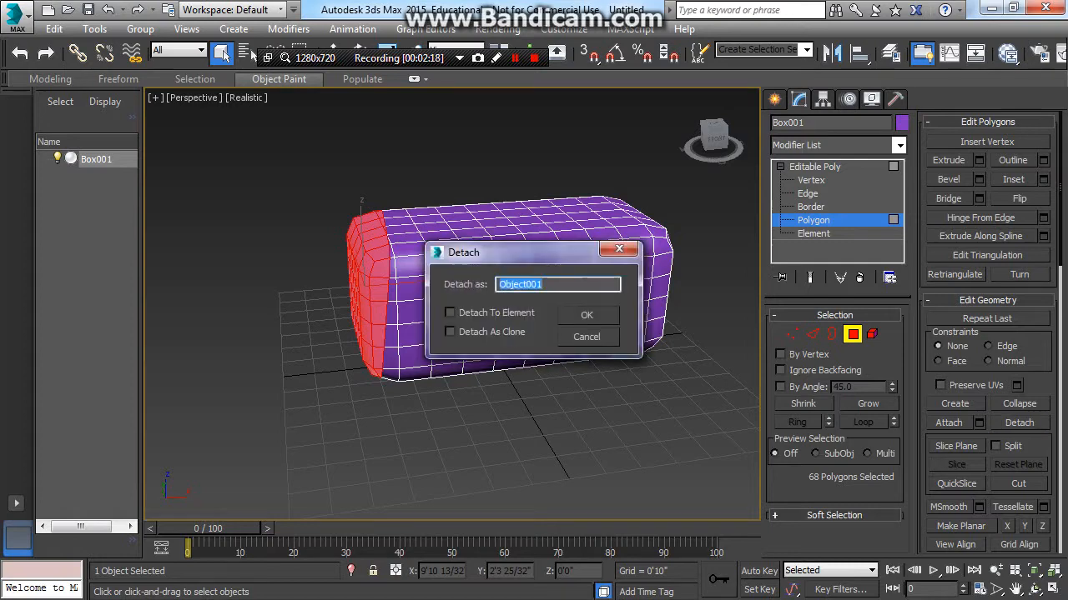
Detach the end slice as new object Object001 and select it
click(587, 313)
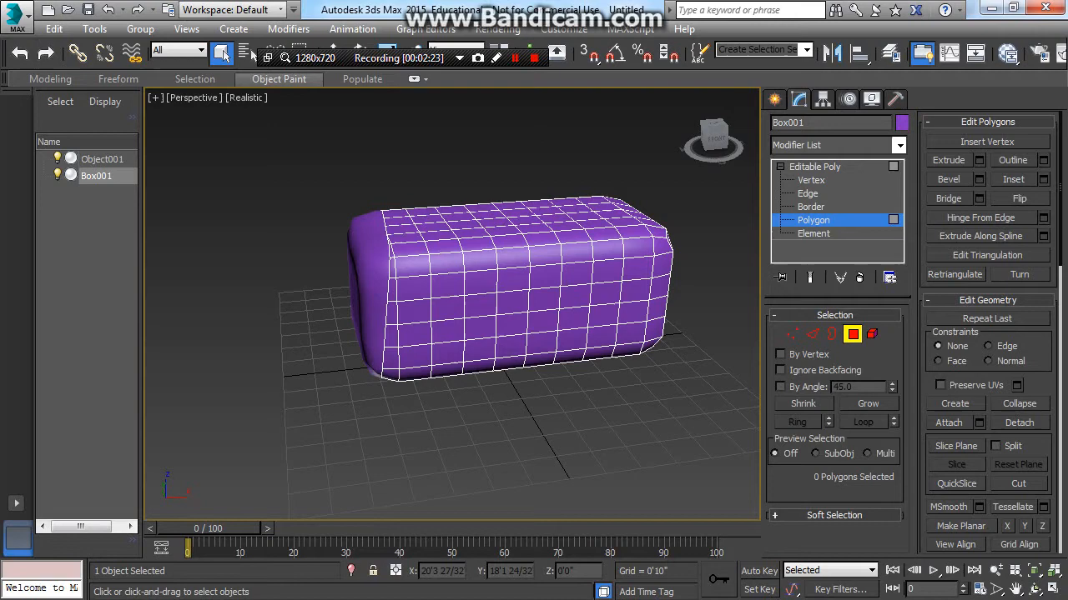
click(814, 220)
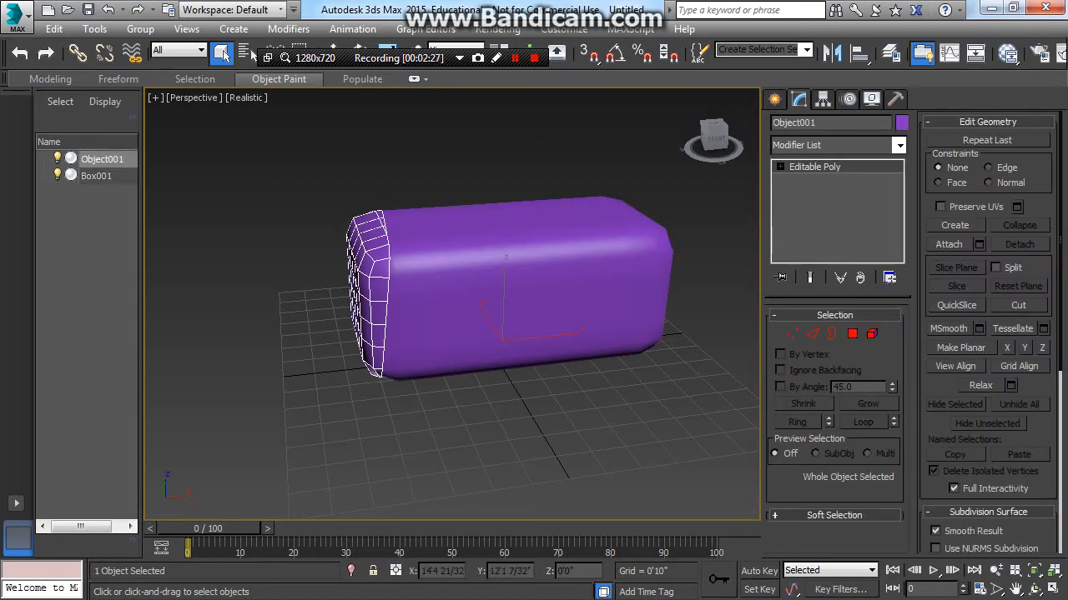
click(220, 53)
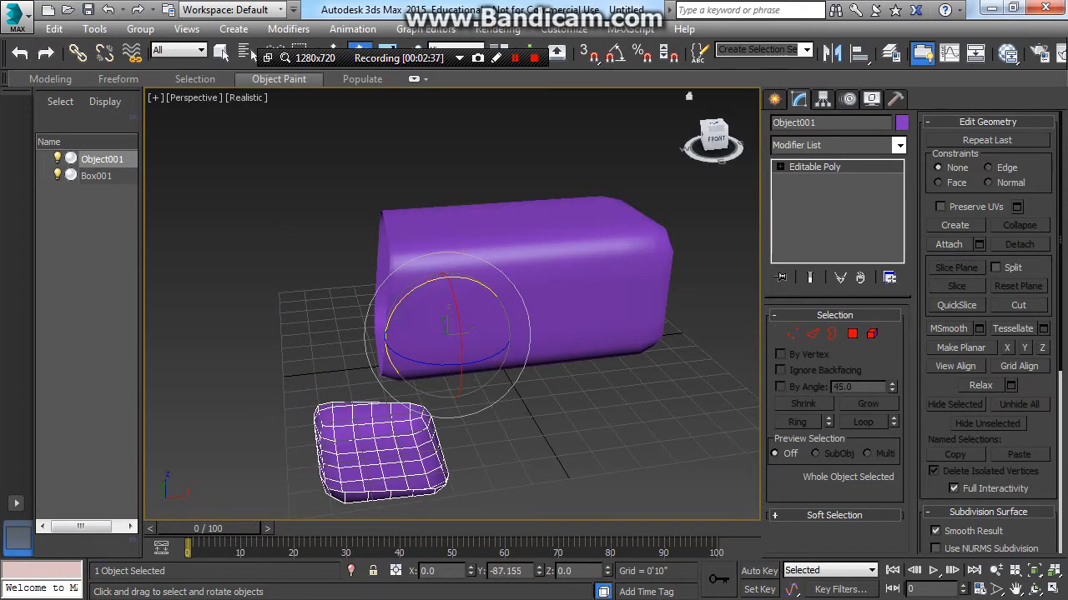
Centre Object001's pivot via Affect Pivot Only and move it beside the box on the ground
click(822, 100)
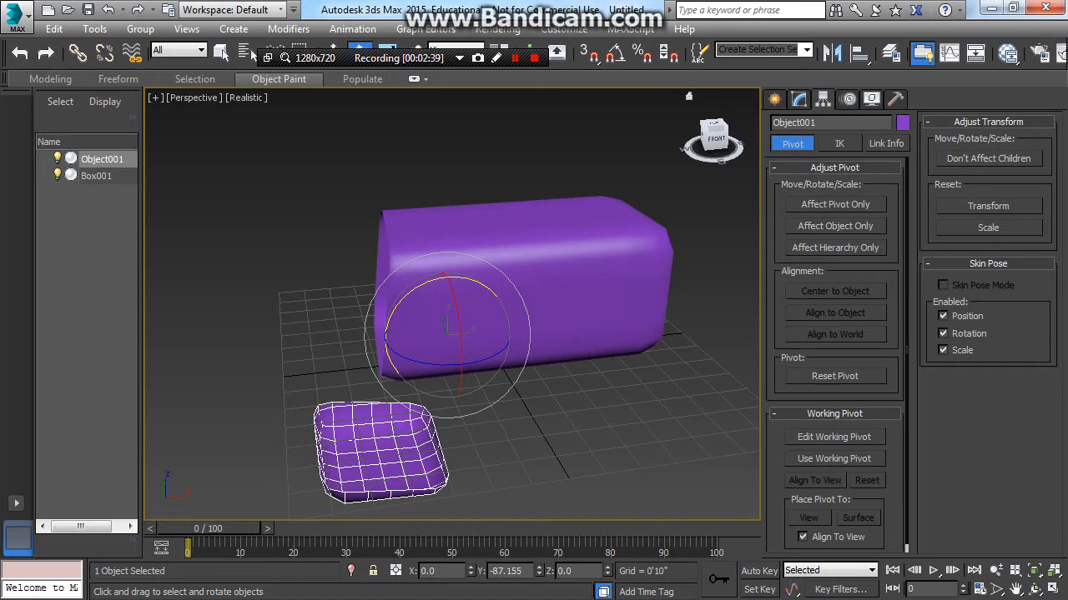
click(834, 203)
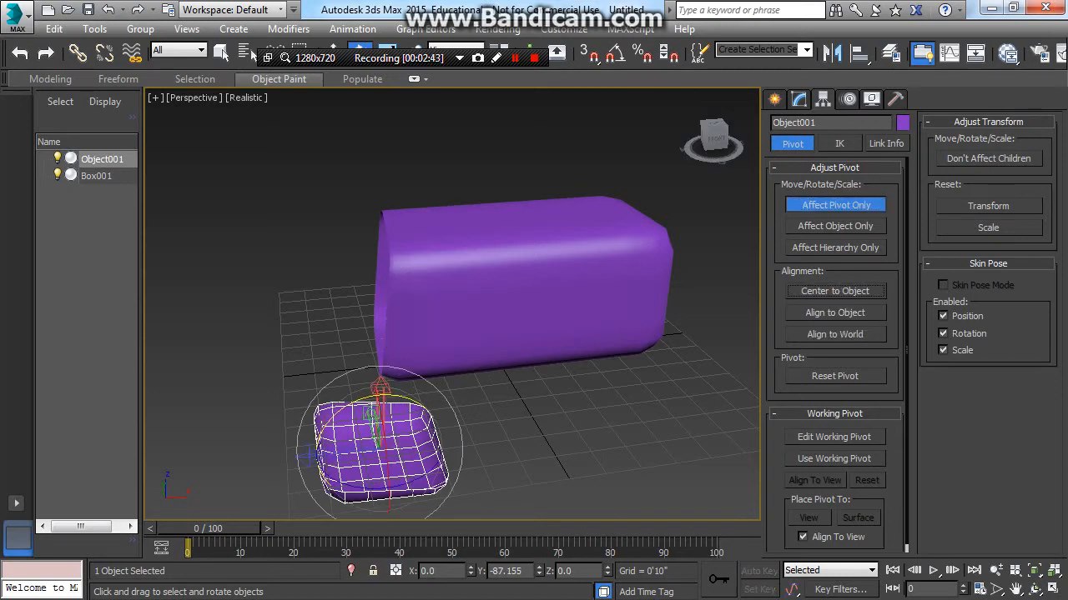
click(834, 203)
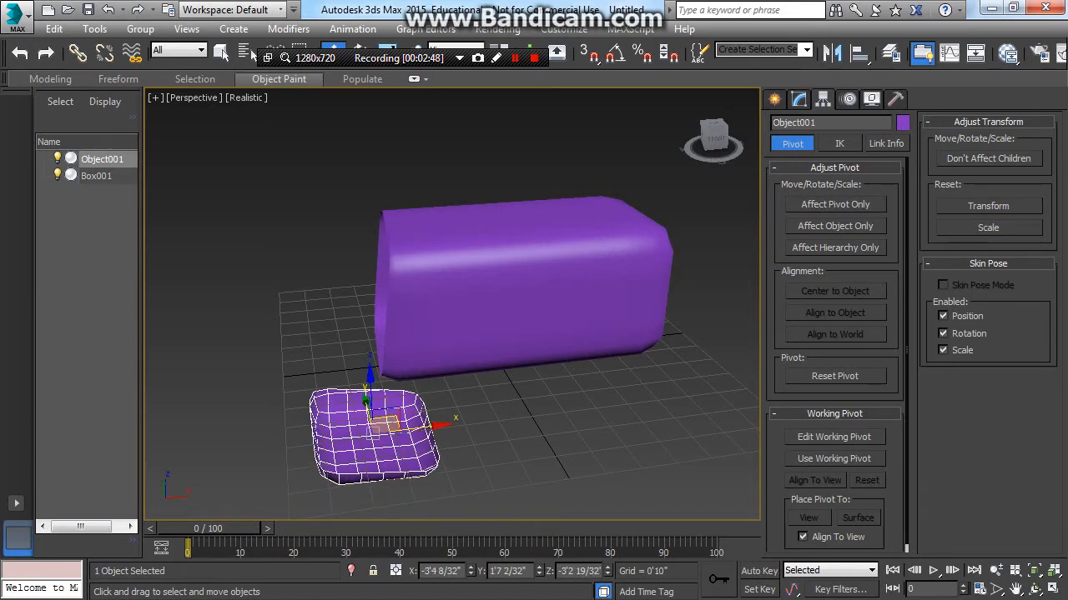
drag(375, 425, 304, 341)
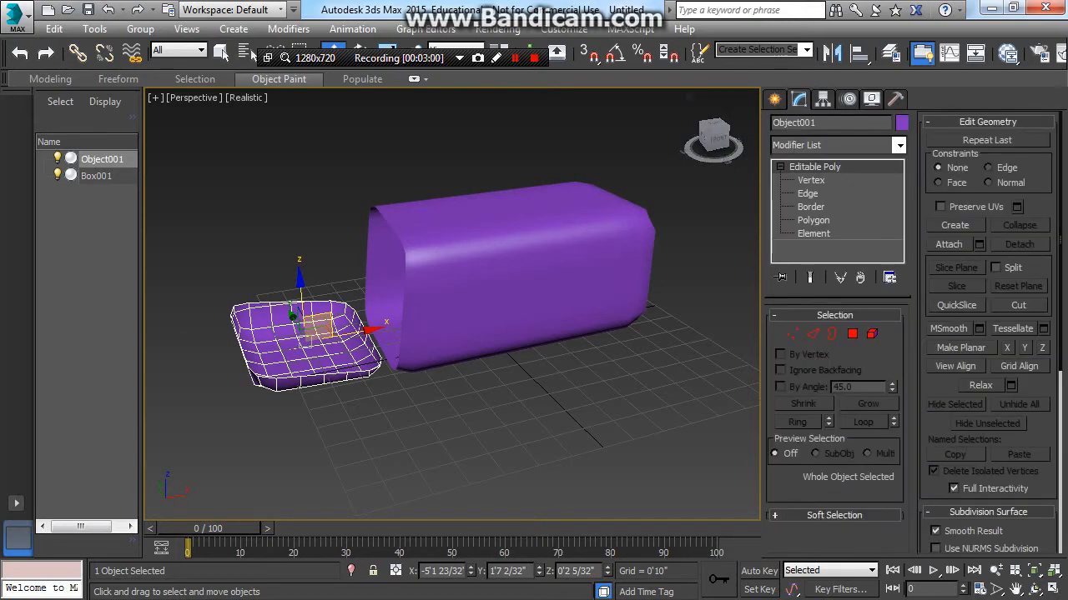
Cap the slice's open border, then select Box001's open cut border at Border level
click(811, 206)
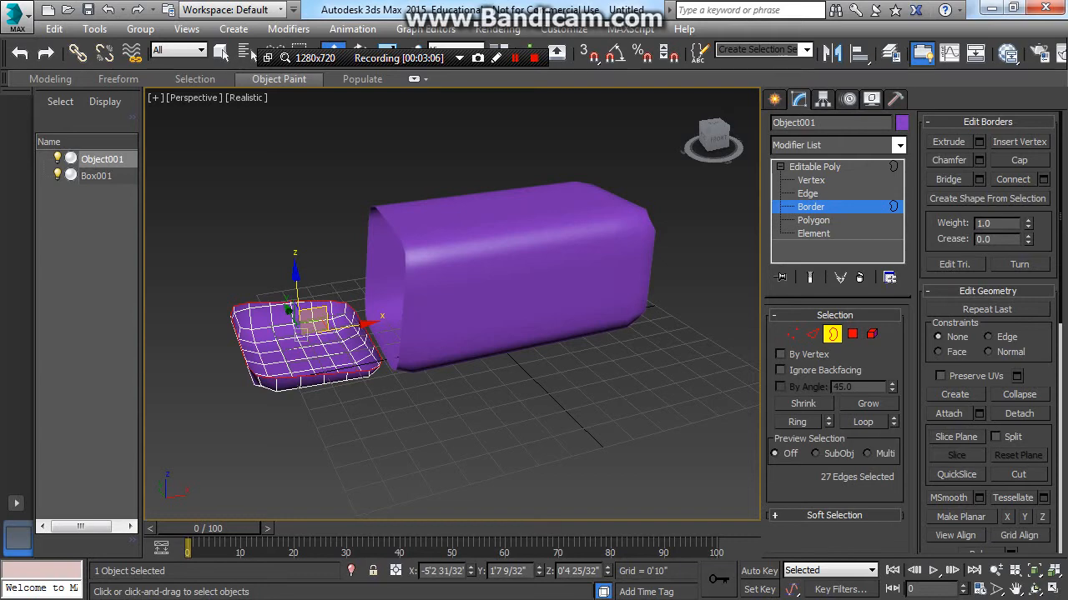
scroll(down, 3)
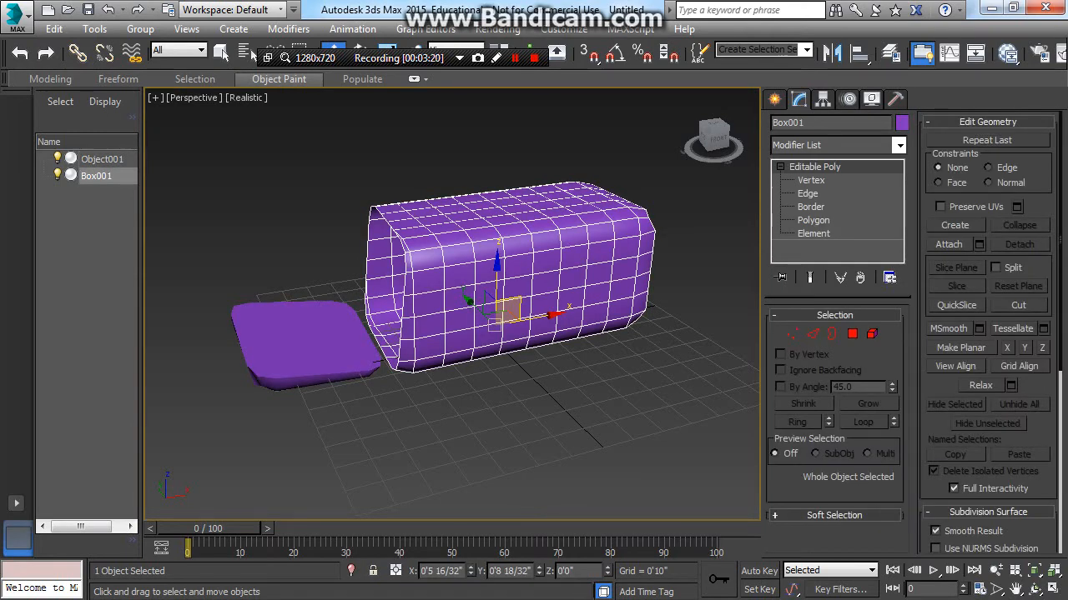
click(811, 207)
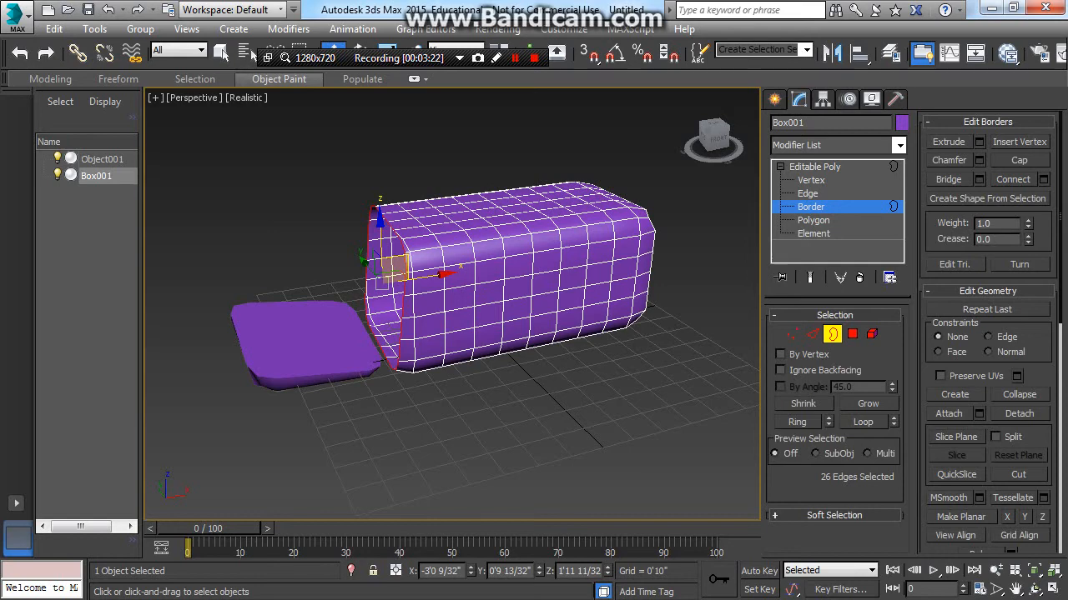